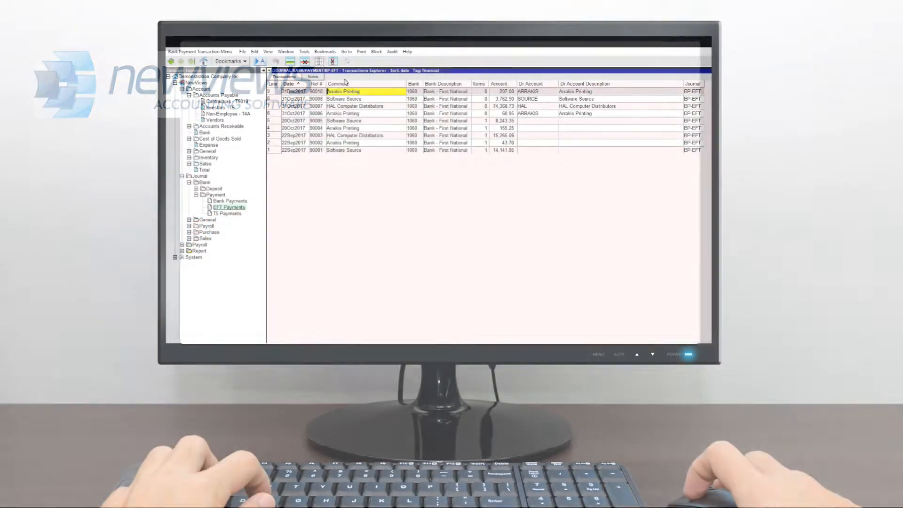
Step: Start EFT Payments from Tools and browse to the Retail accounts receivable list with MONEY's ledger
click(303, 51)
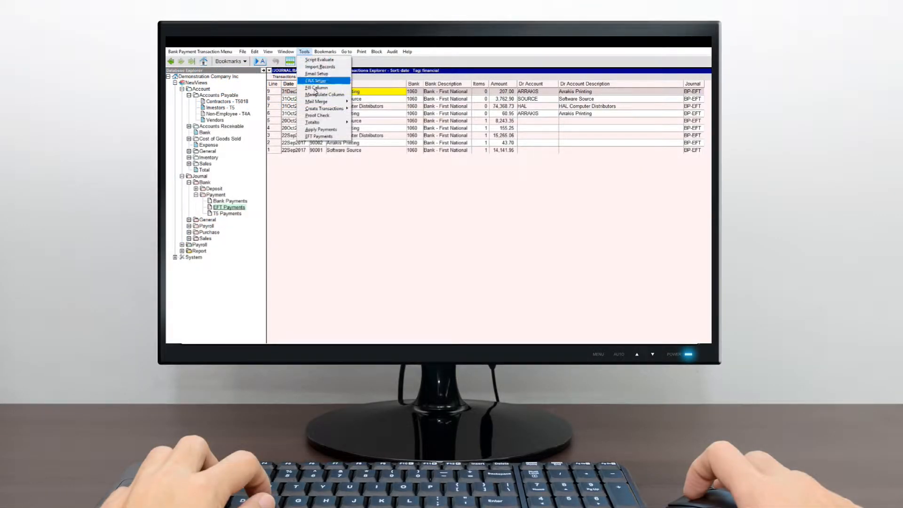
click(319, 135)
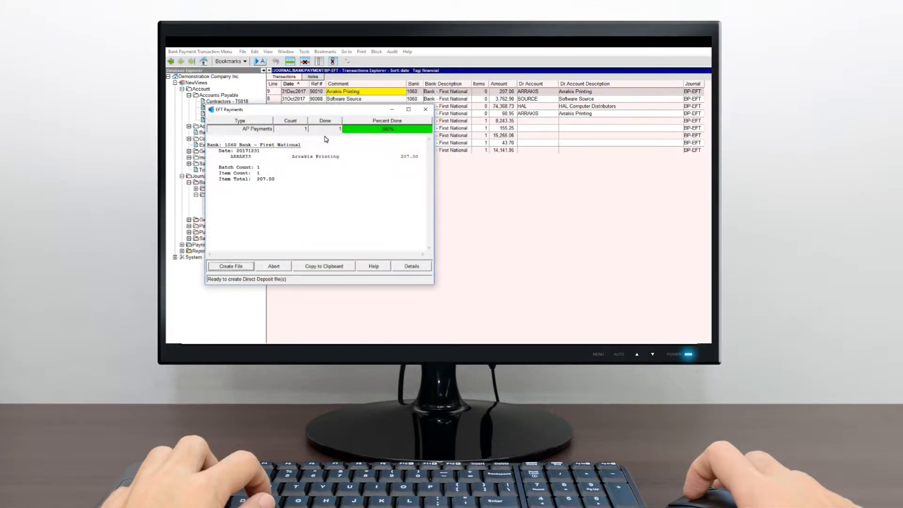
mouse_move(246, 261)
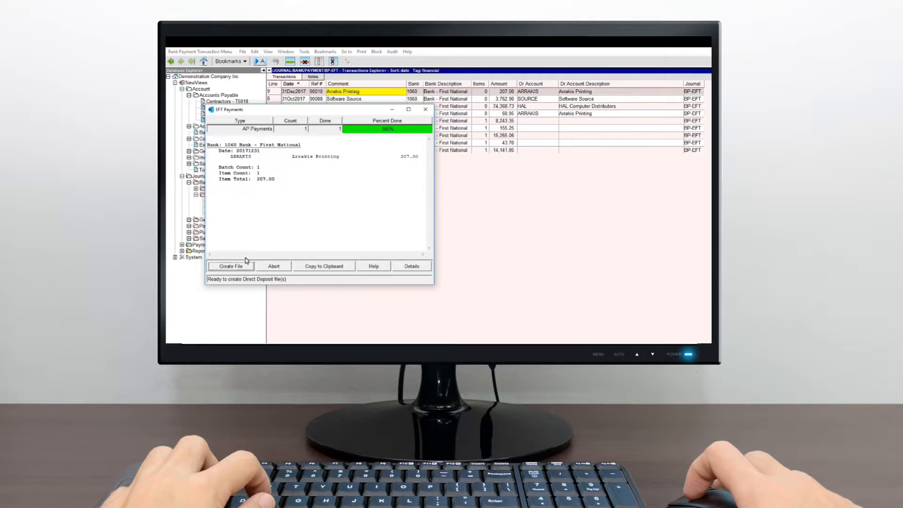
click(230, 266)
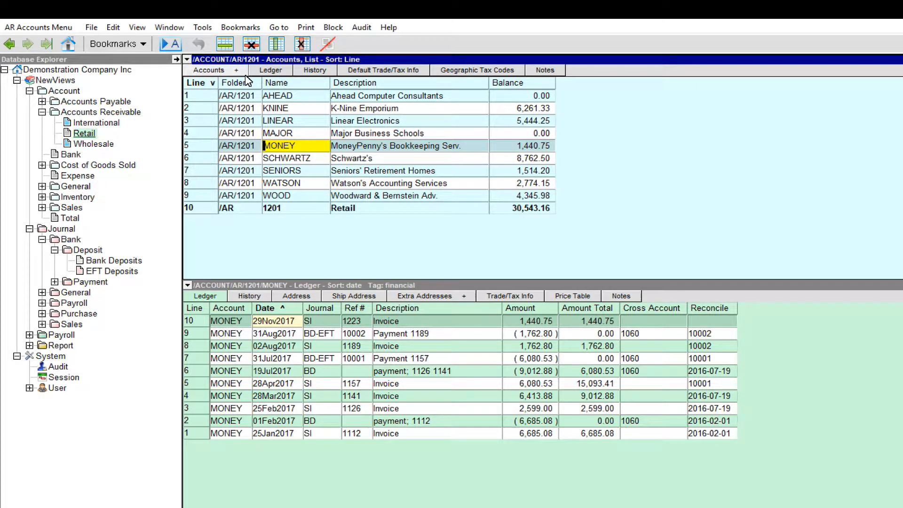
Step: Show the EFT Payments Information view and set MONEY's EFT status to active
click(209, 70)
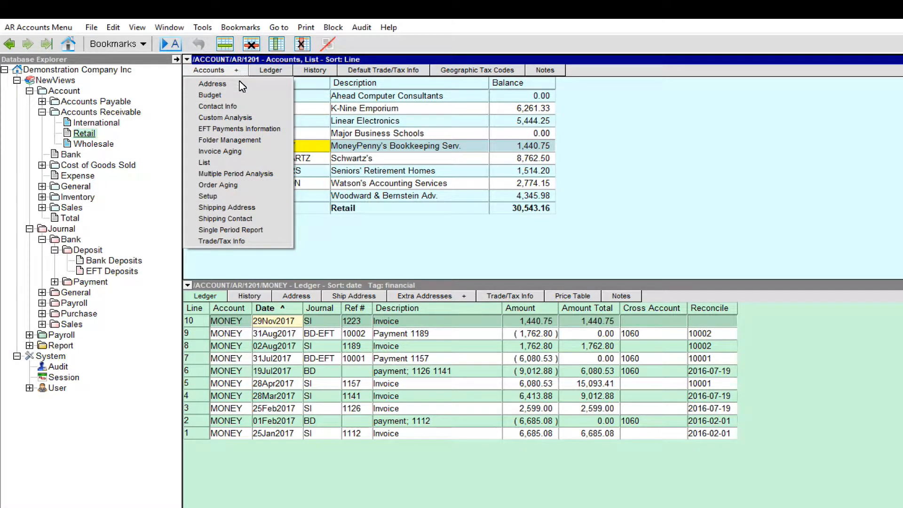
click(239, 129)
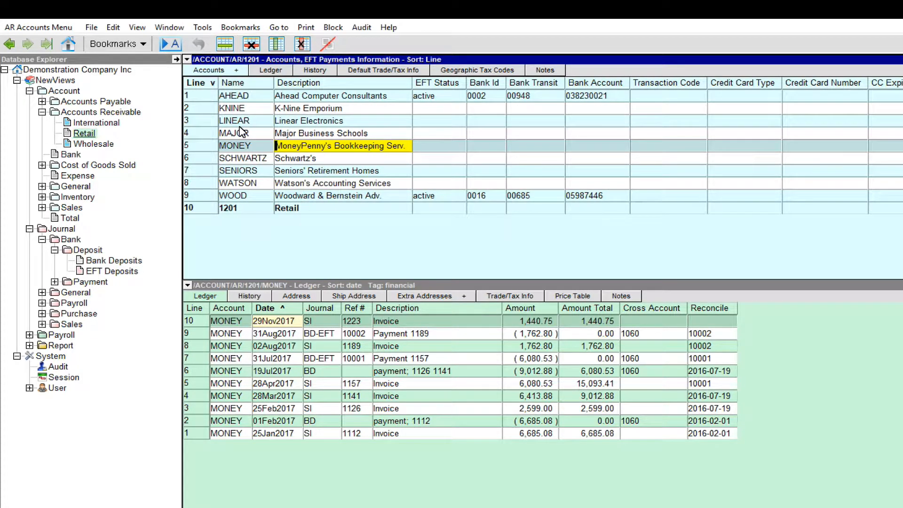
click(439, 145)
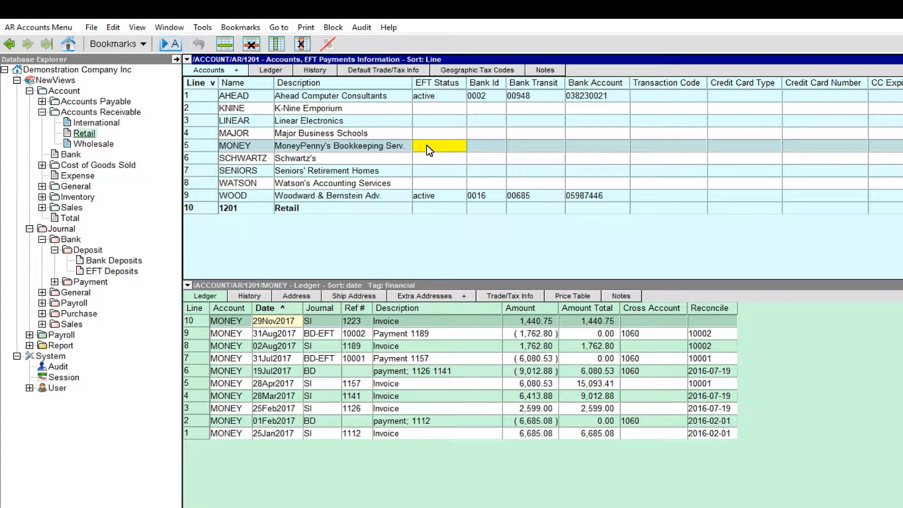
double_click(439, 146)
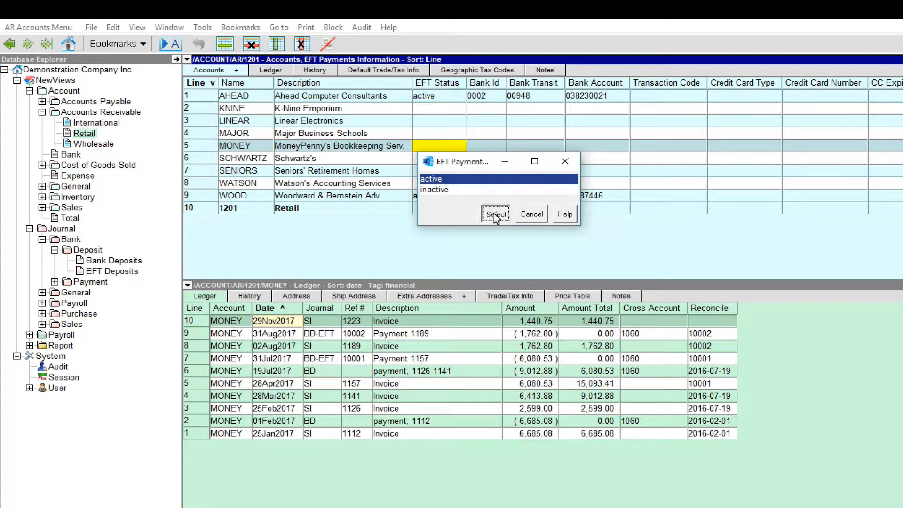
click(494, 214)
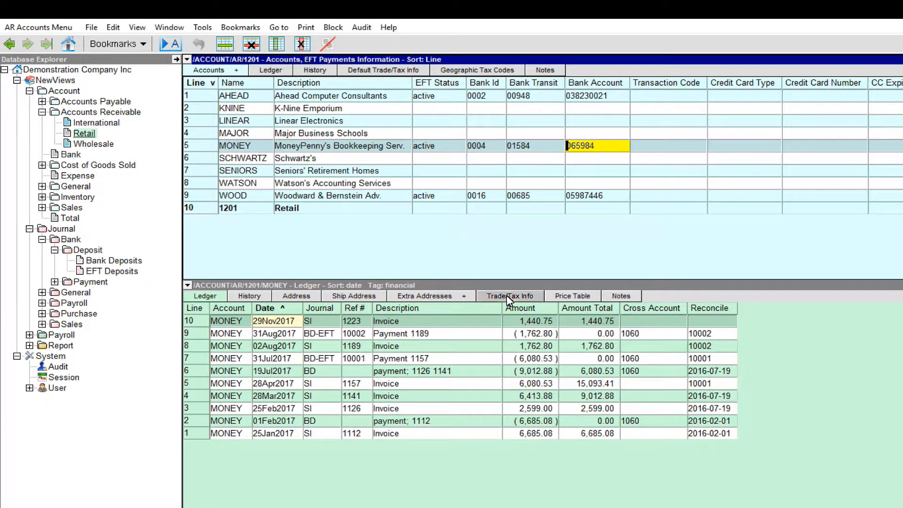
Step: Review MONEY's Trade/Tax Info and return to the accounts list with ledger
click(508, 295)
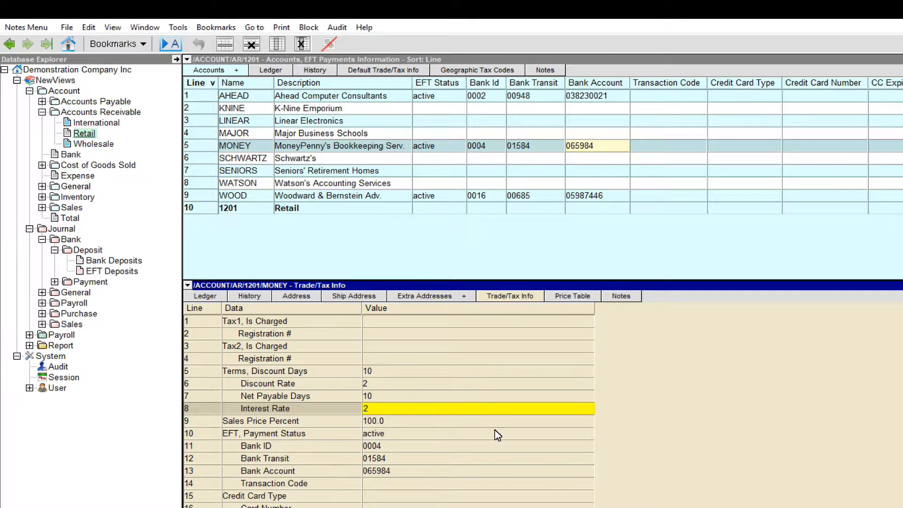
click(478, 432)
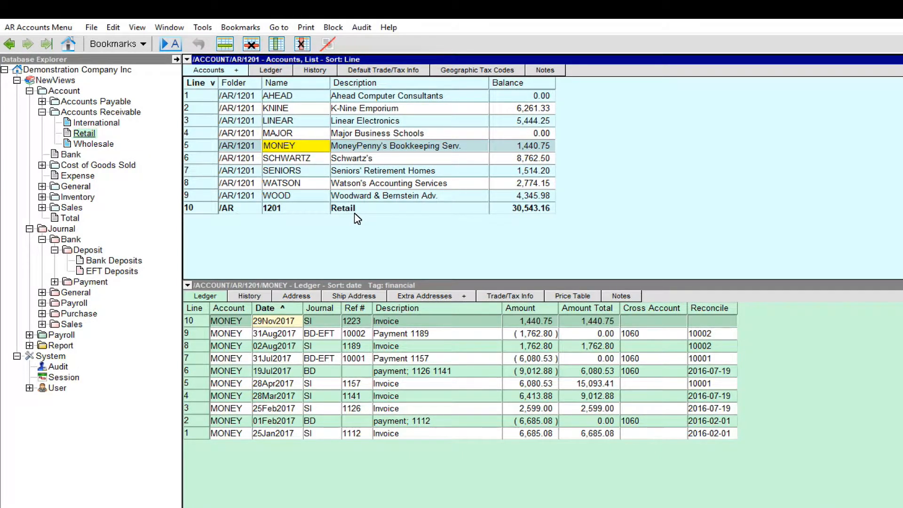
mouse_move(333, 27)
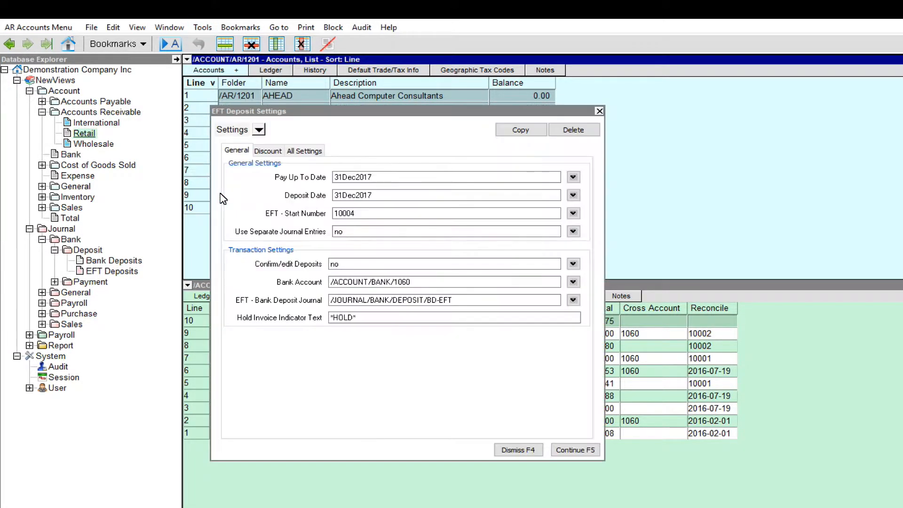
Step: In All Settings, check start number 10004 and set Confirm/edit Deposits to yes
click(304, 150)
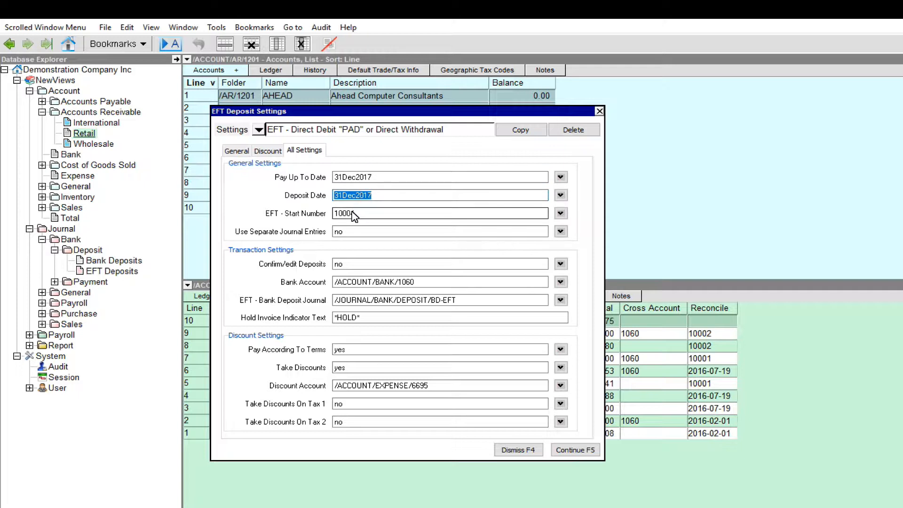
click(439, 214)
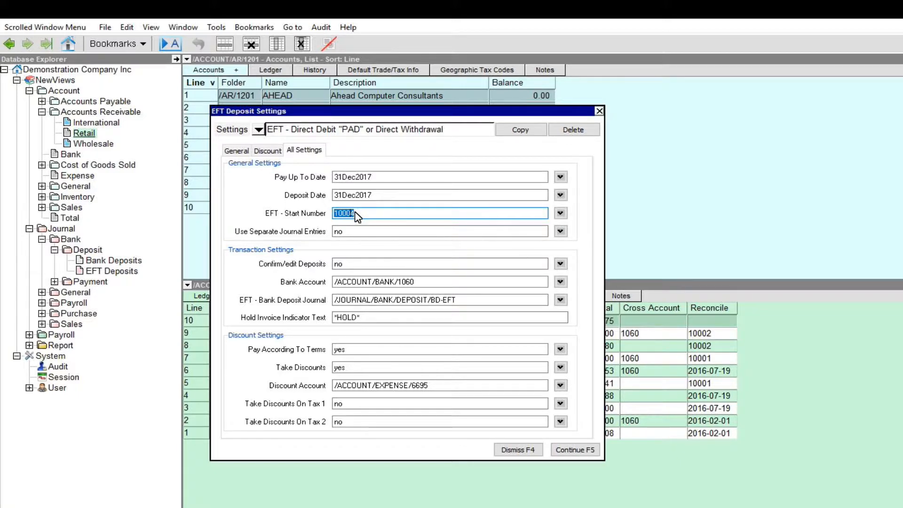
mouse_move(472, 254)
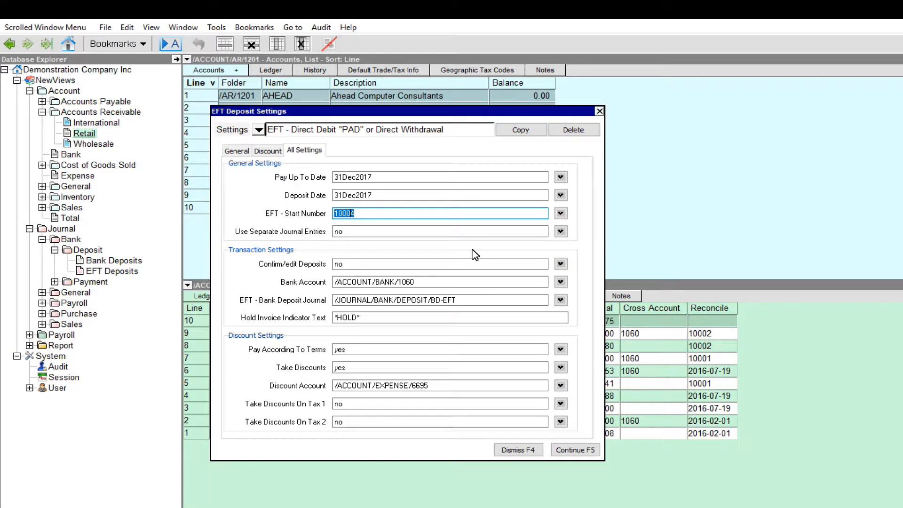
click(558, 263)
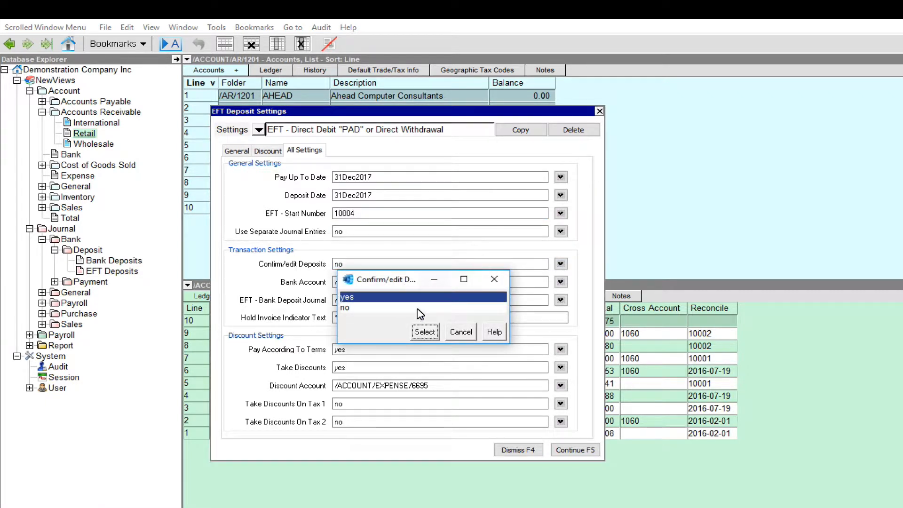
click(424, 332)
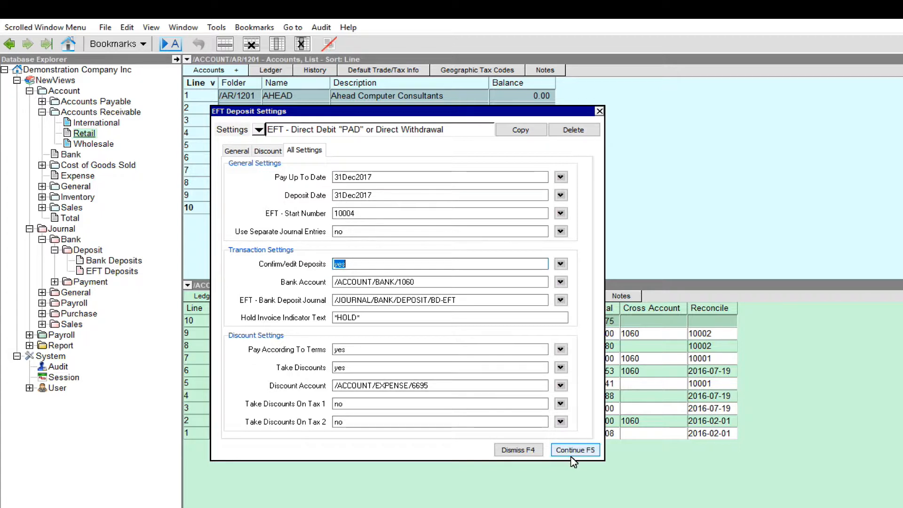
Step: Continue, skip AHEAD, post MONEY's 1,440.75 and WOOD's 4,345.98 deposits, and acknowledge no accounts remain
click(573, 450)
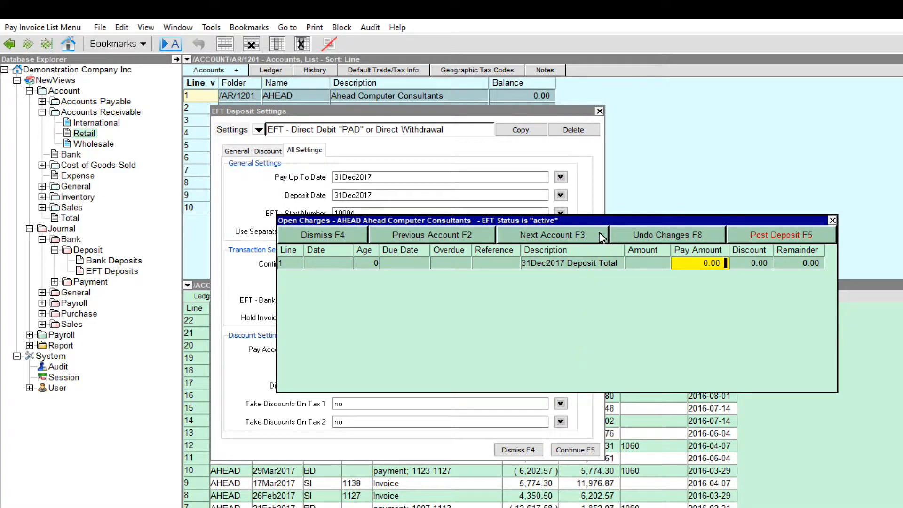
click(552, 234)
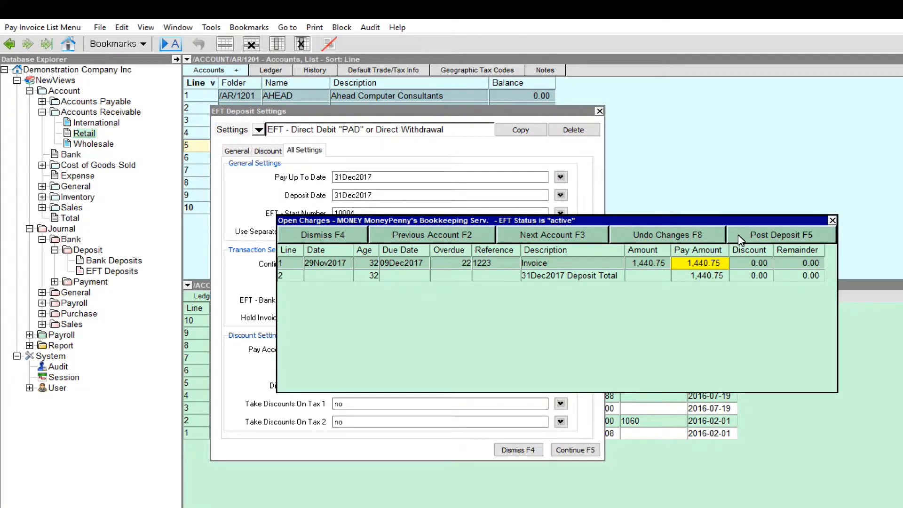
click(781, 235)
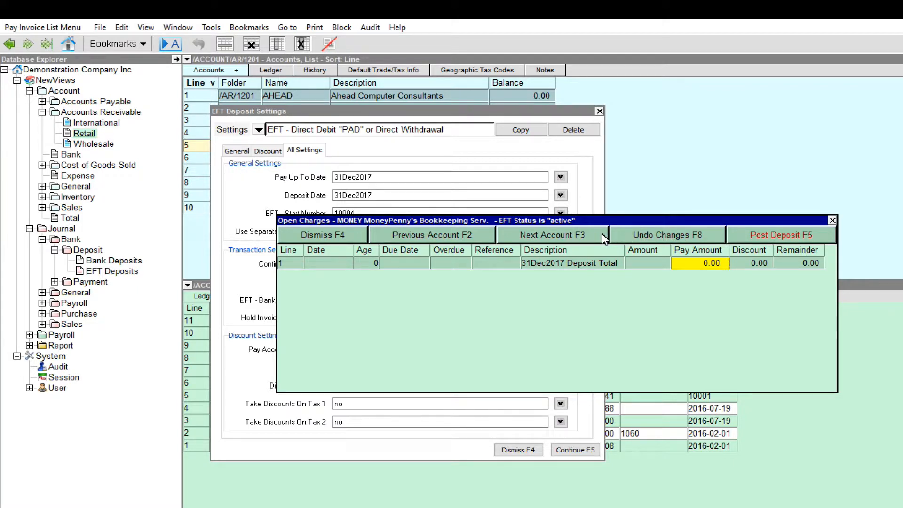
click(552, 234)
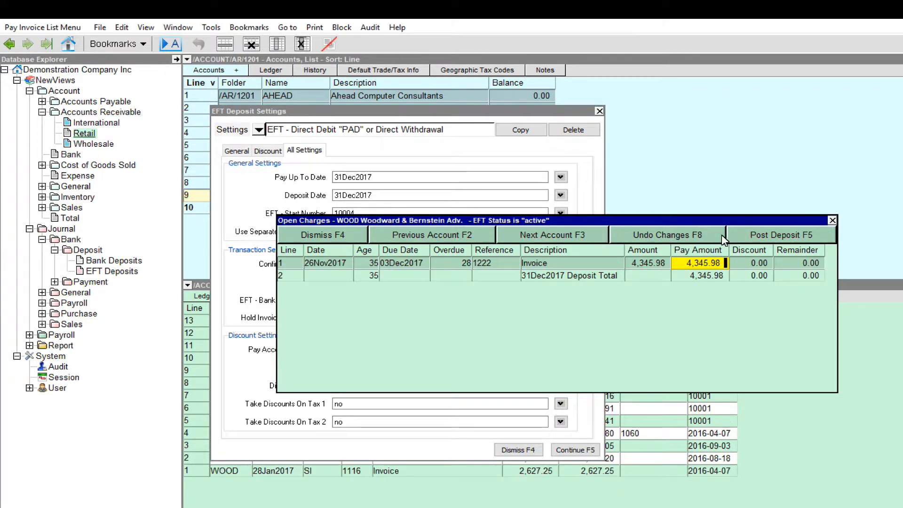
click(666, 234)
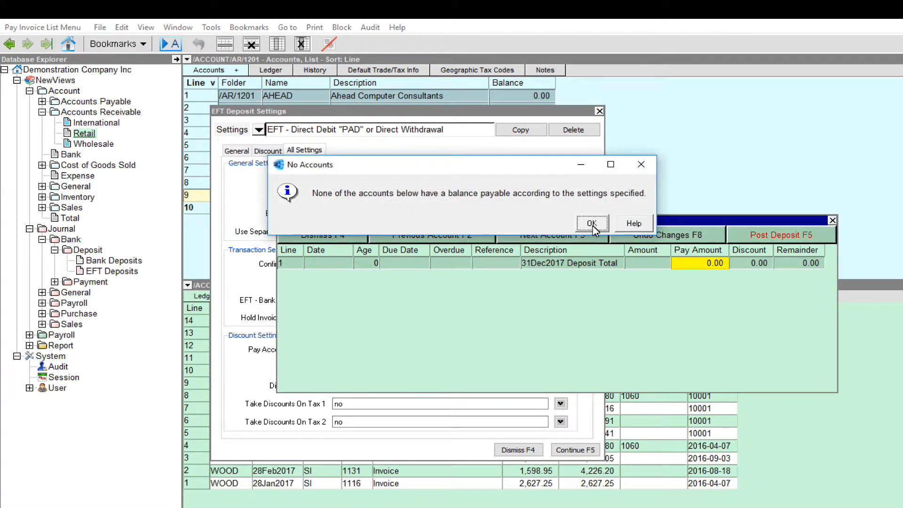
click(591, 224)
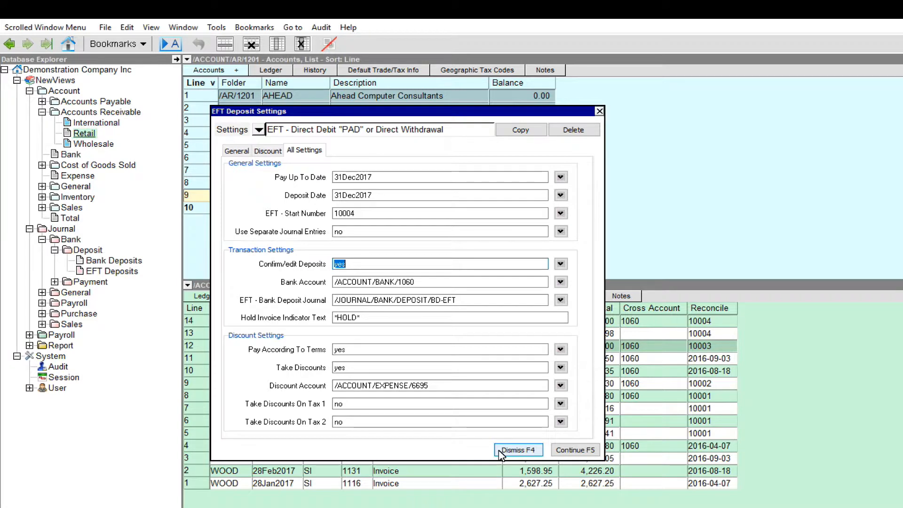
Step: Close the settings and select the 31Dec2017 deposit 10004 of 5,786.73 in the BD-EFT journal for actions
click(517, 449)
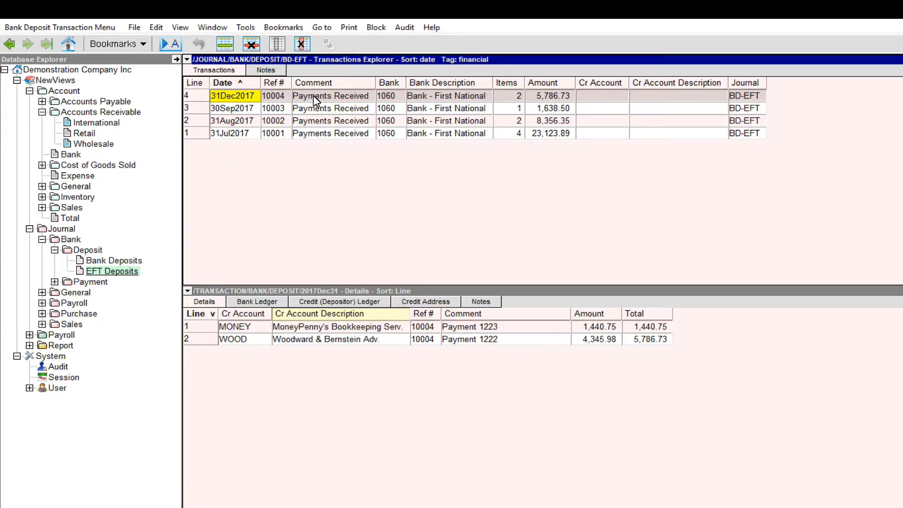
click(331, 96)
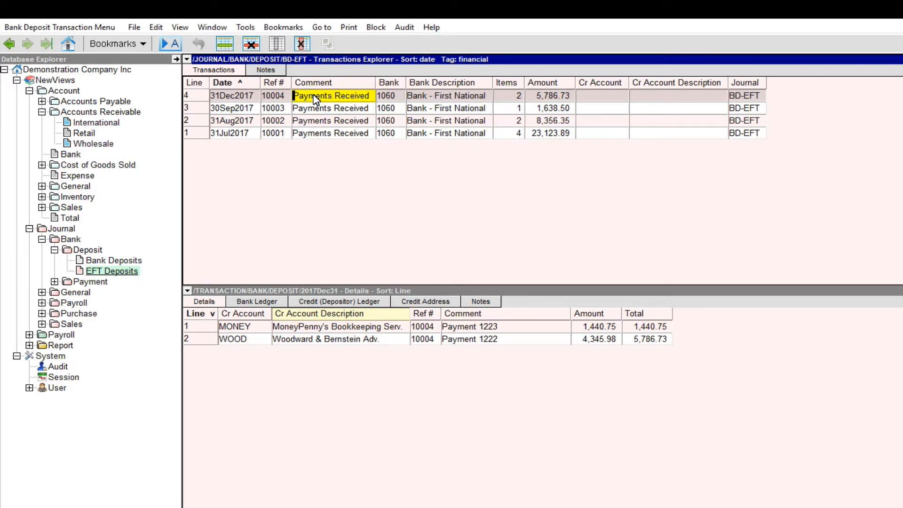
click(375, 27)
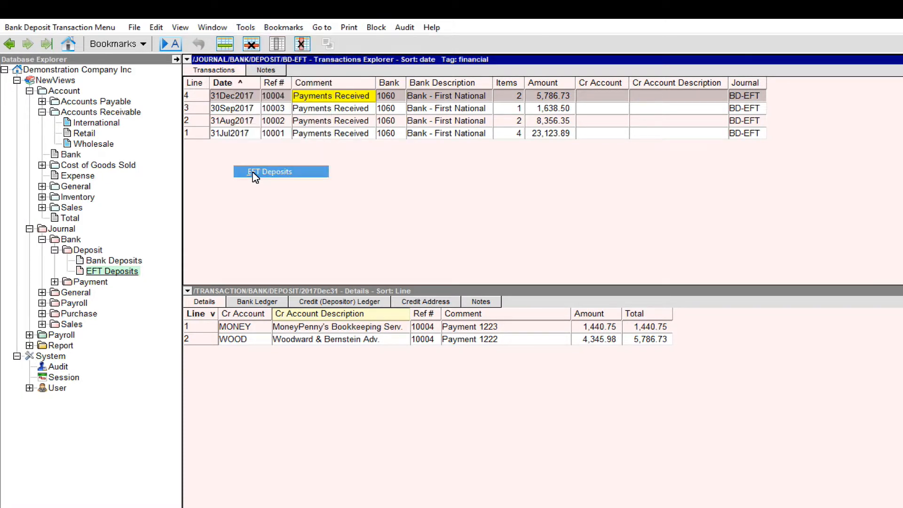
Step: Create the EFT deposits file for the 5,786.73 batch and dismiss the confirmation
click(280, 171)
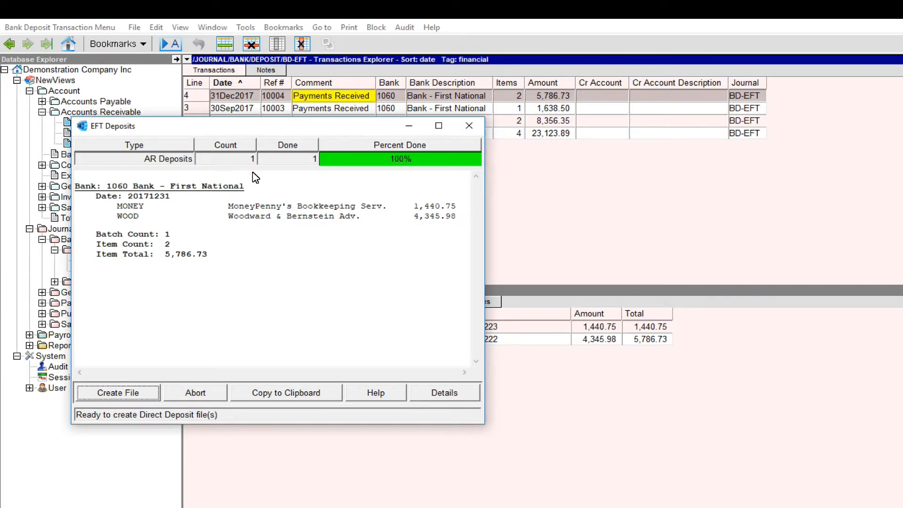
click(117, 392)
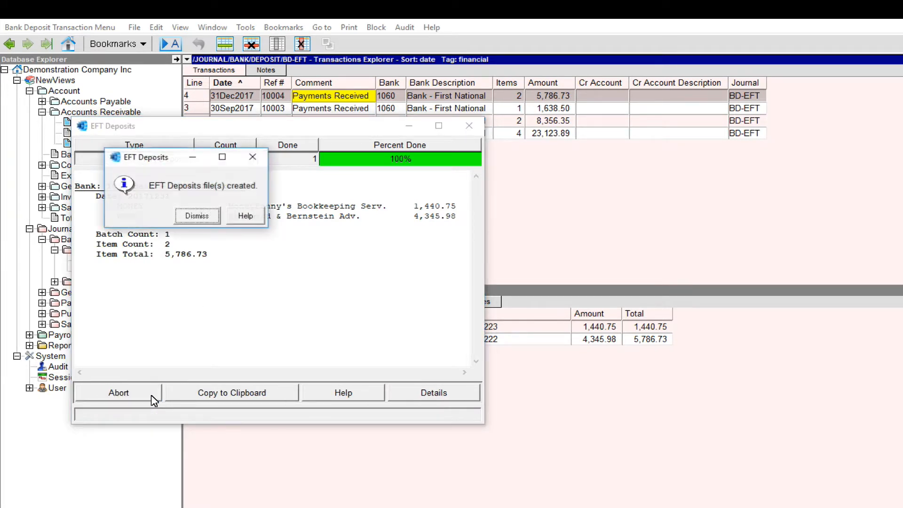
mouse_move(181, 273)
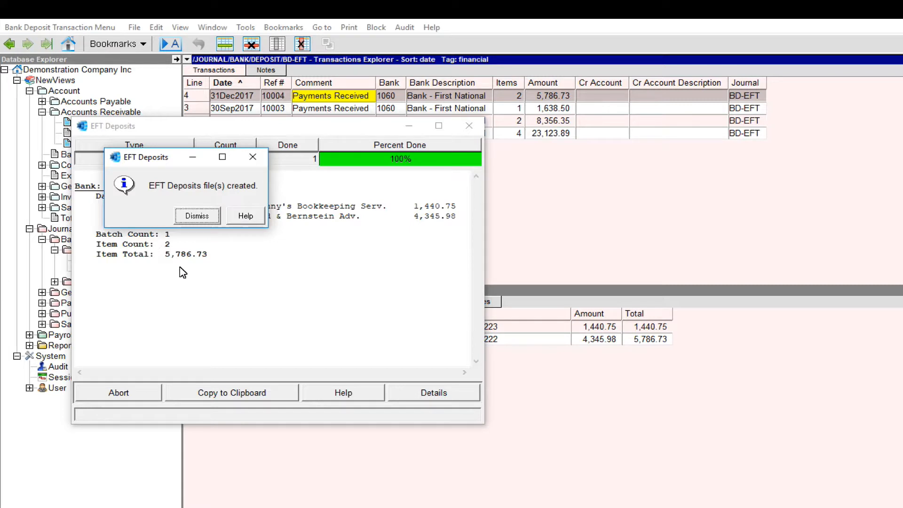
click(196, 215)
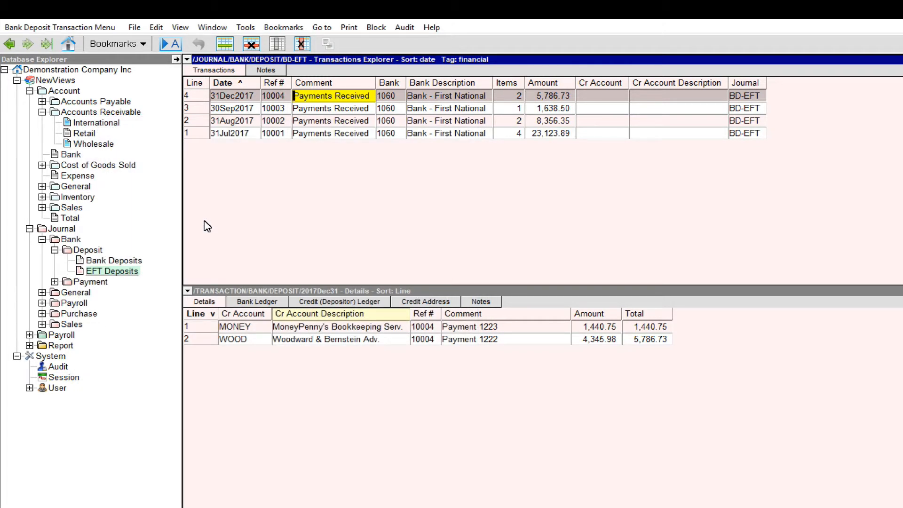